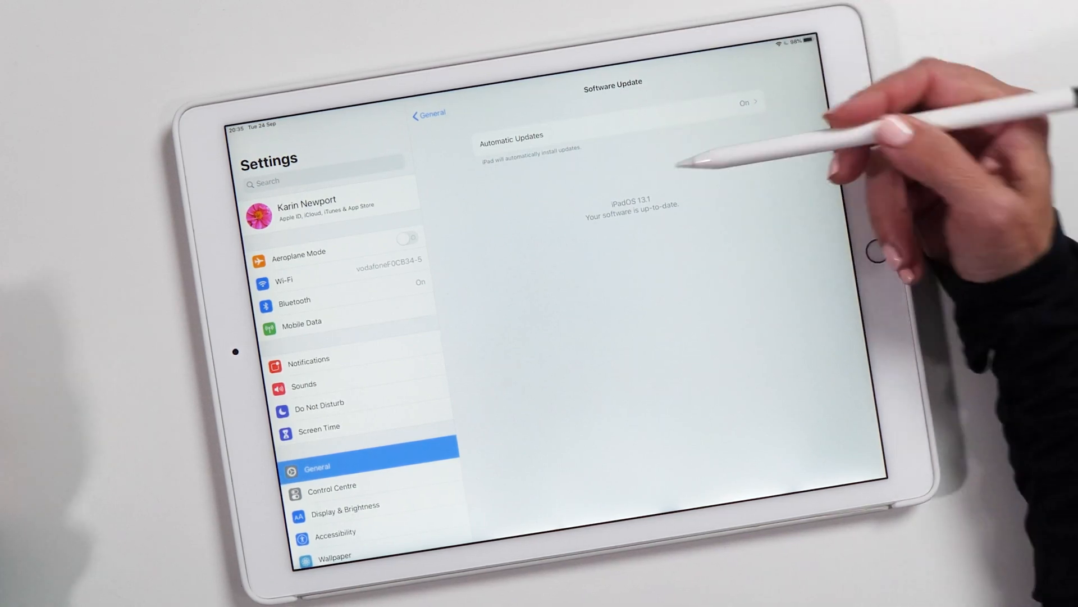
mouse_move(687, 172)
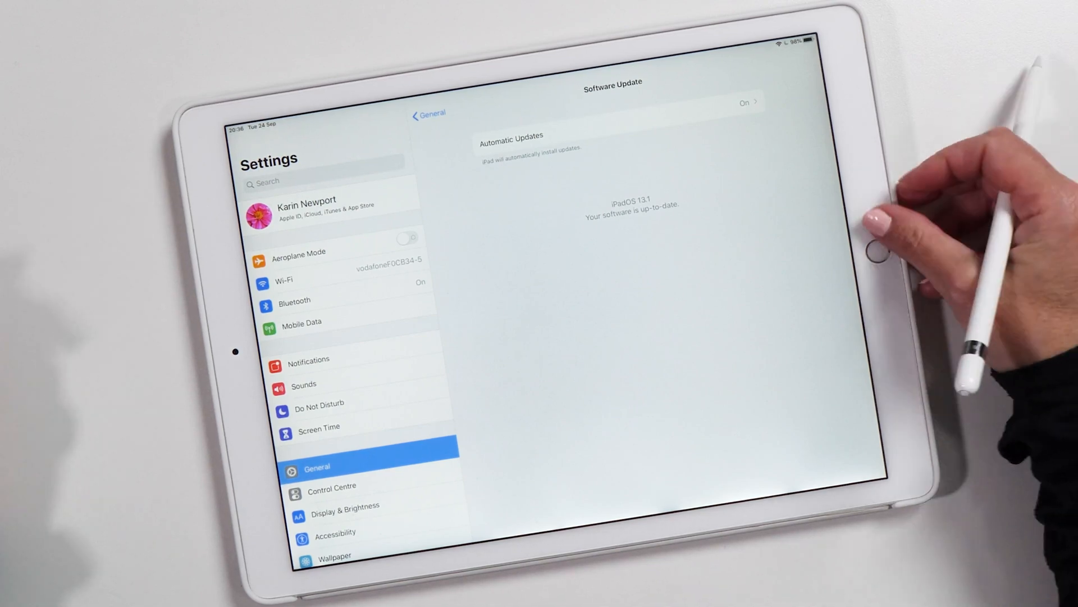
Leave Settings after confirming iPadOS 13.1 and switch to the iPad Lettering website.
click(857, 246)
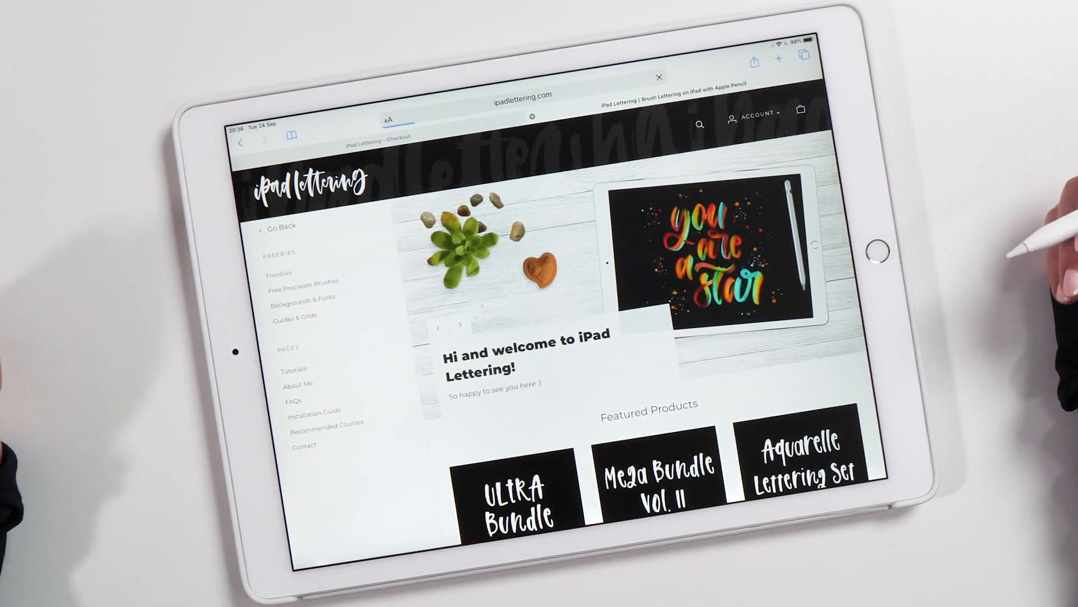
From Freebies, add the free iPad Lettering Starter Kit to the cart and proceed to checkout.
click(279, 271)
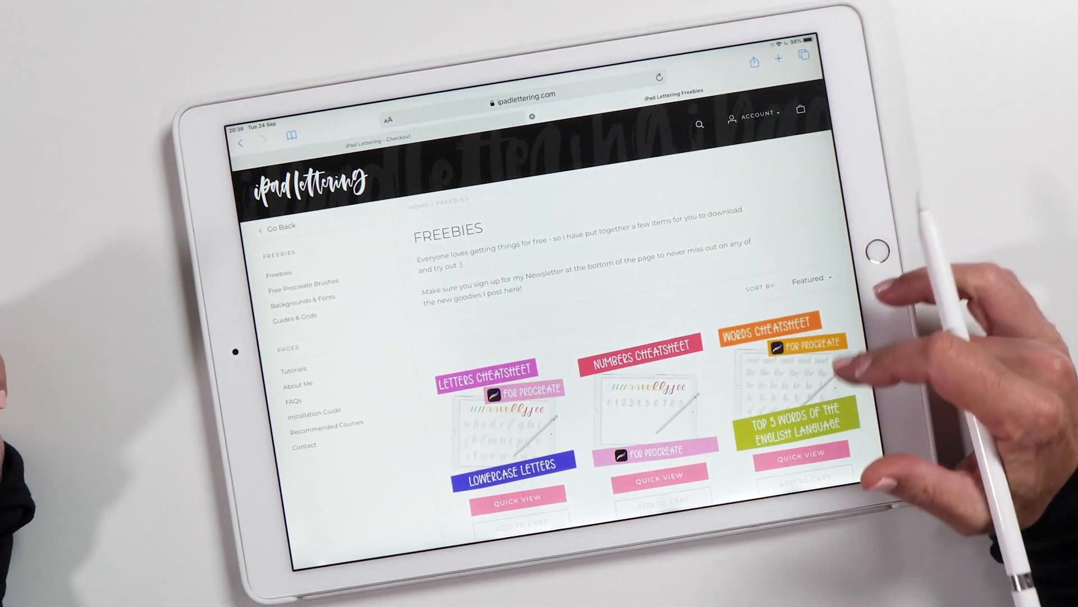
scroll(down, 3)
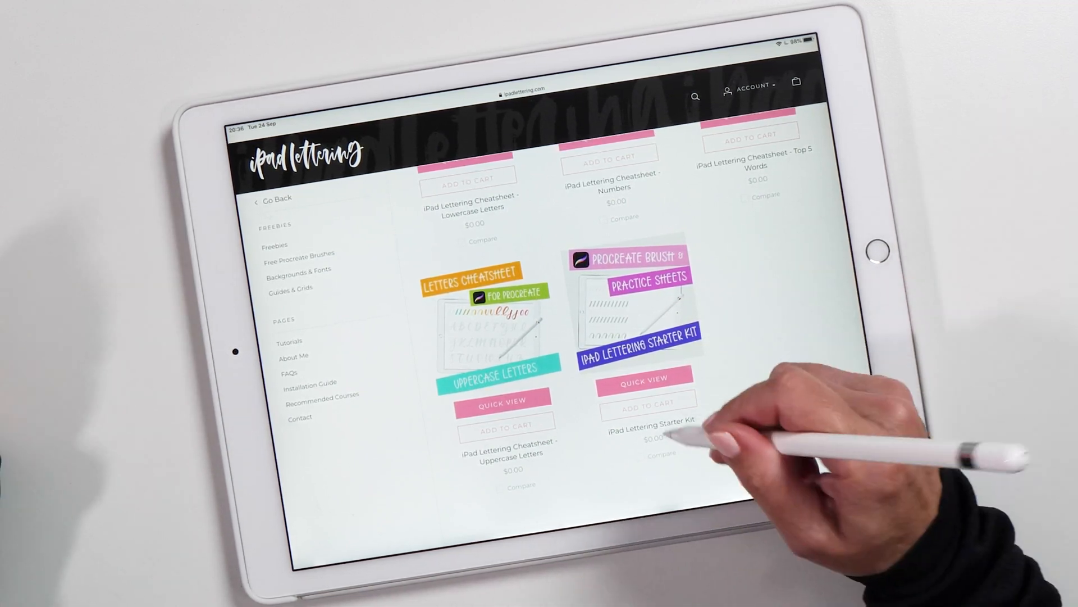
click(646, 404)
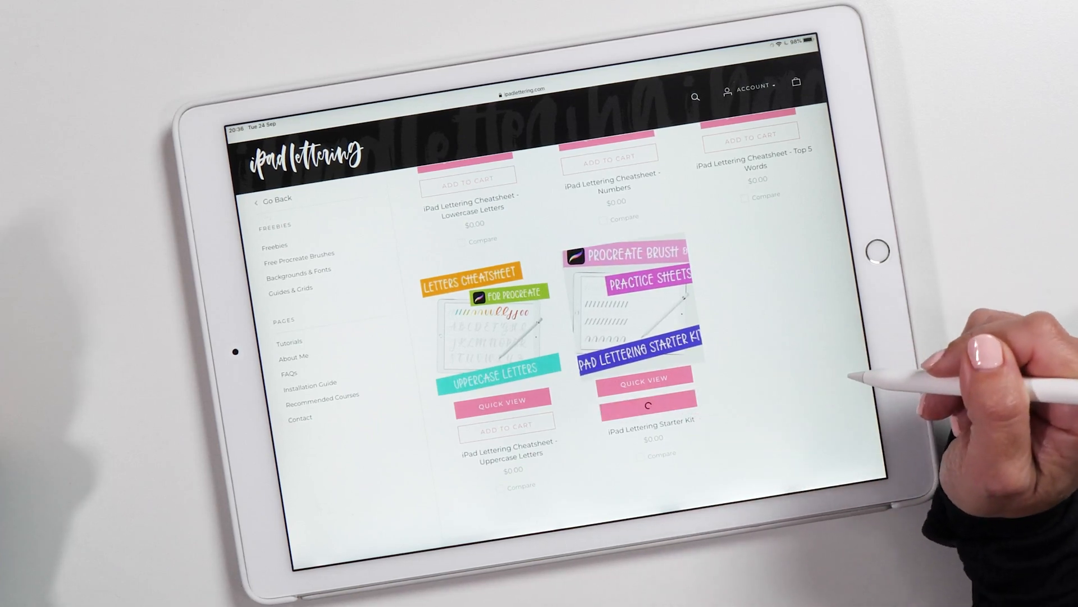
click(647, 406)
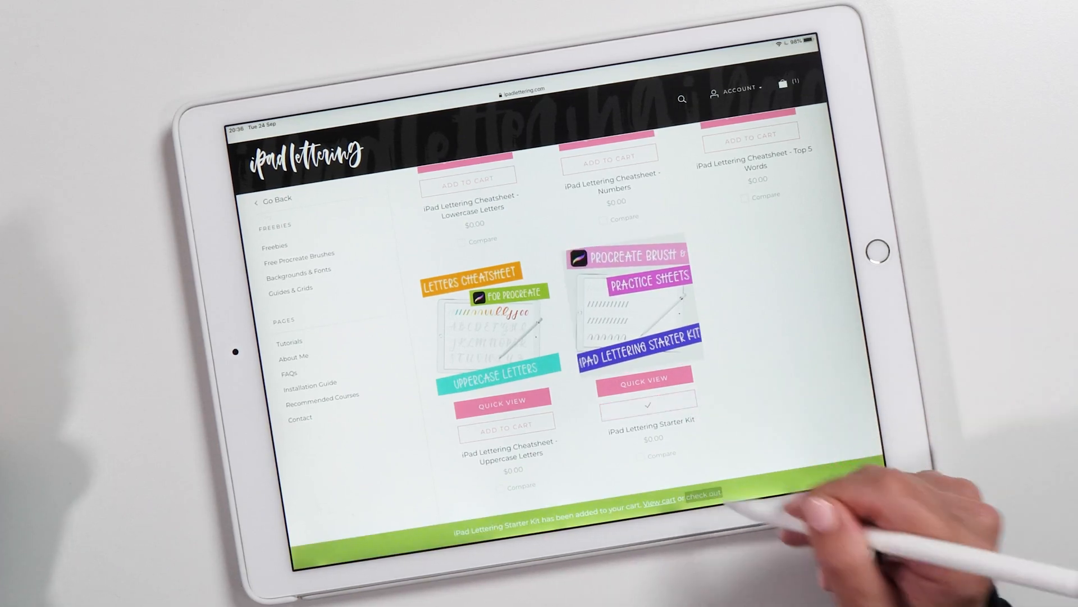
click(706, 493)
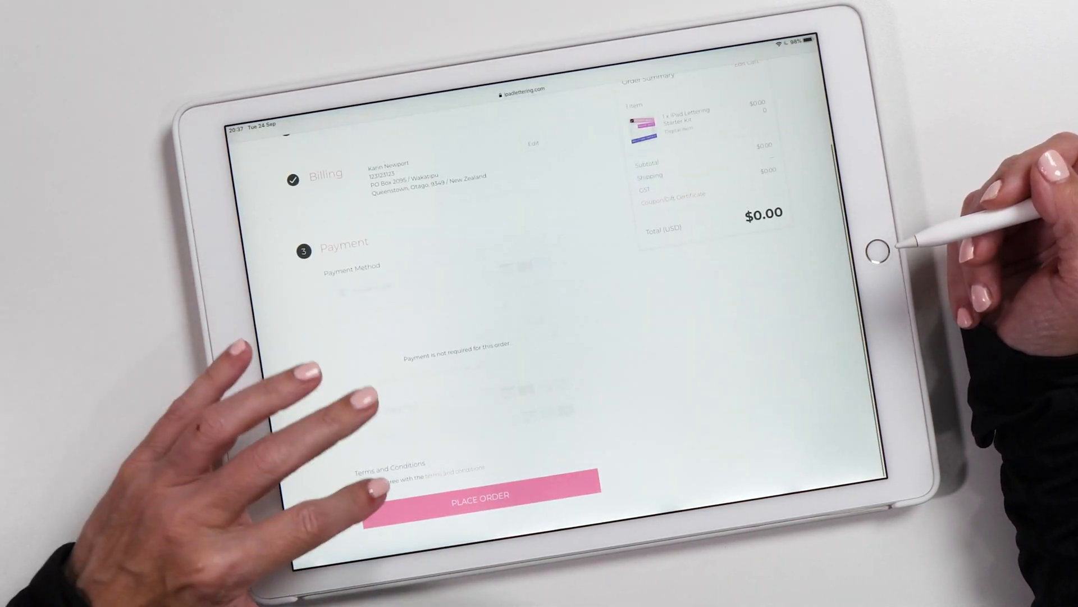
Place the free Starter Kit order and reach the thank-you confirmation.
click(362, 479)
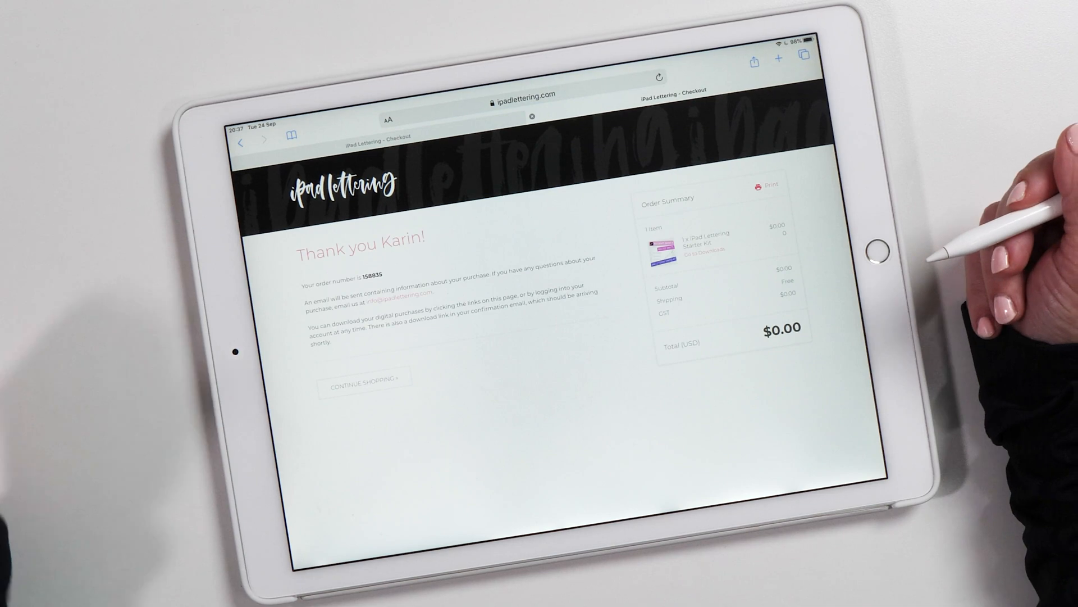
mouse_move(860, 137)
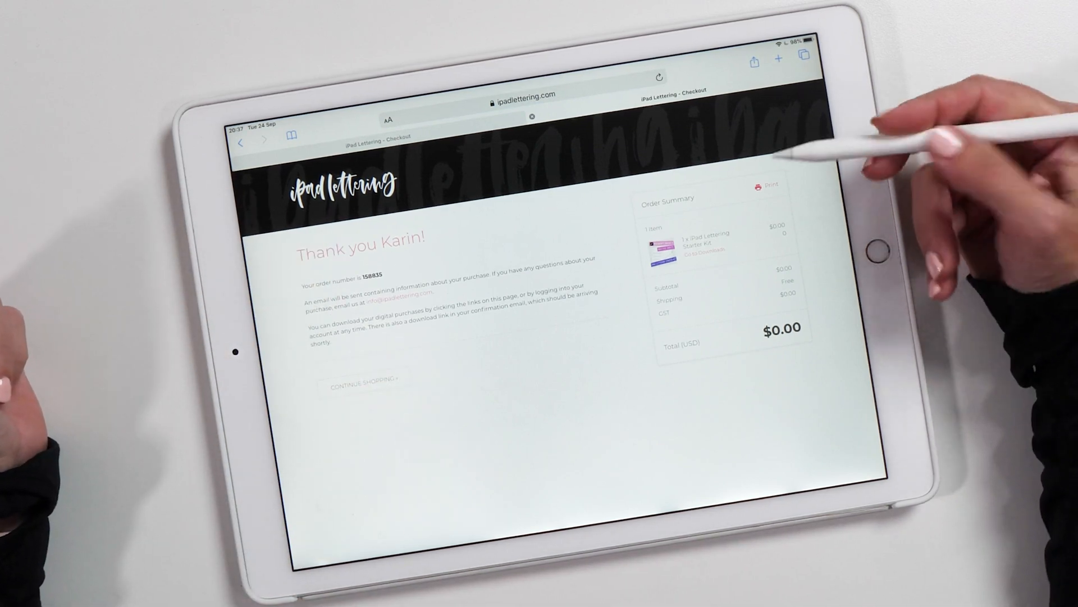
mouse_move(790, 200)
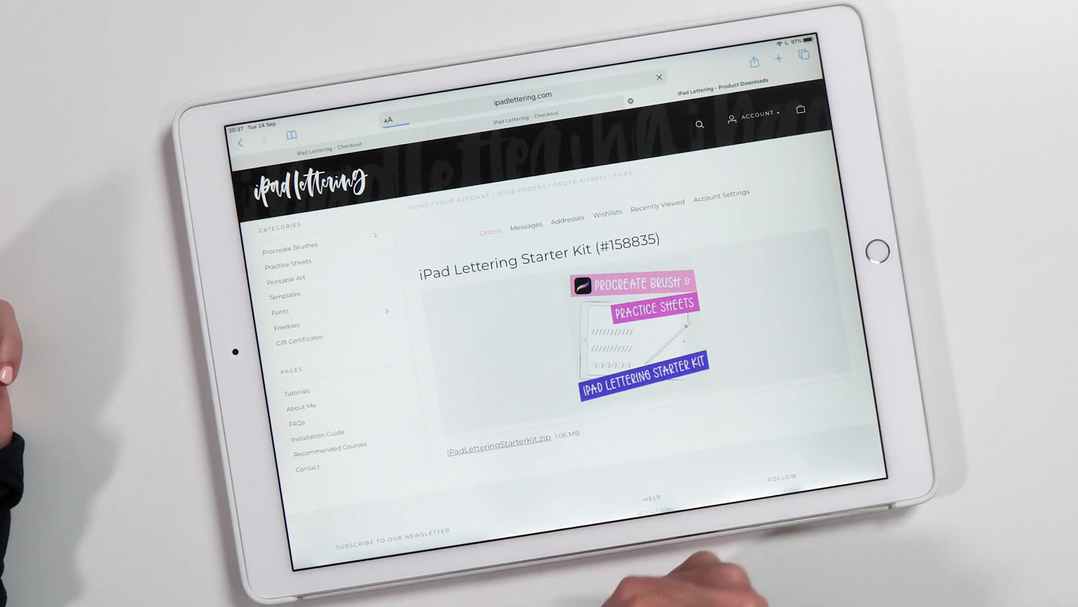
Download iPadLetteringStarterKit.zip and reveal it in the Files downloads folder.
click(496, 442)
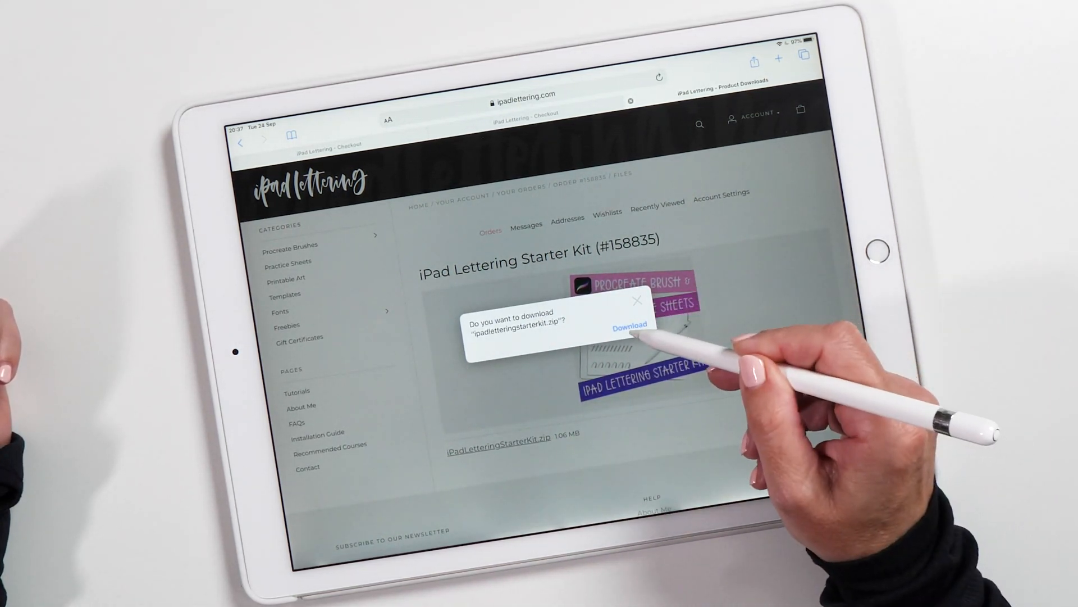
click(628, 325)
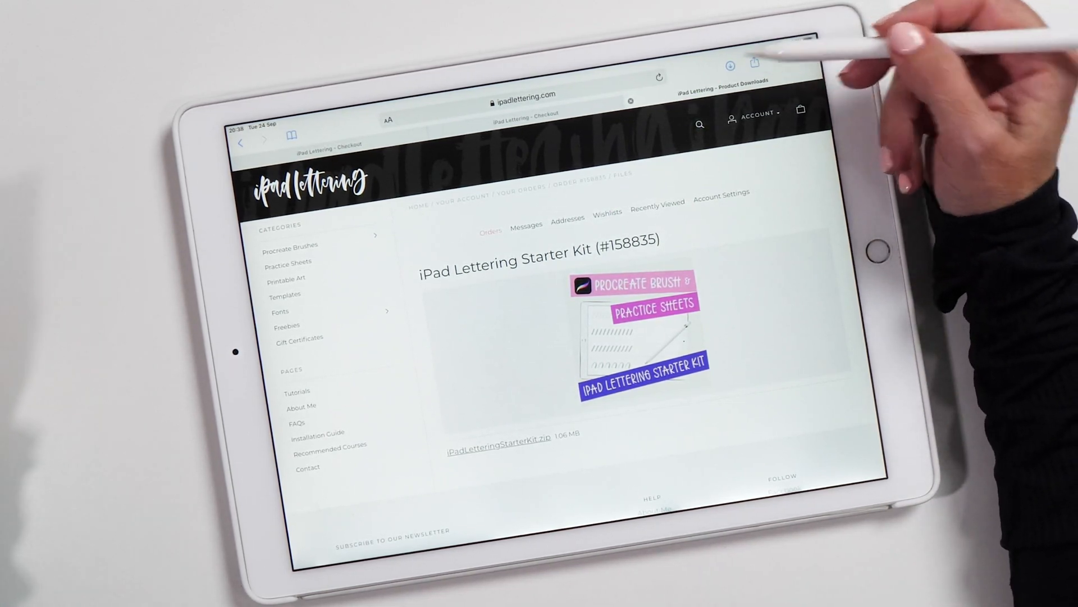
click(730, 62)
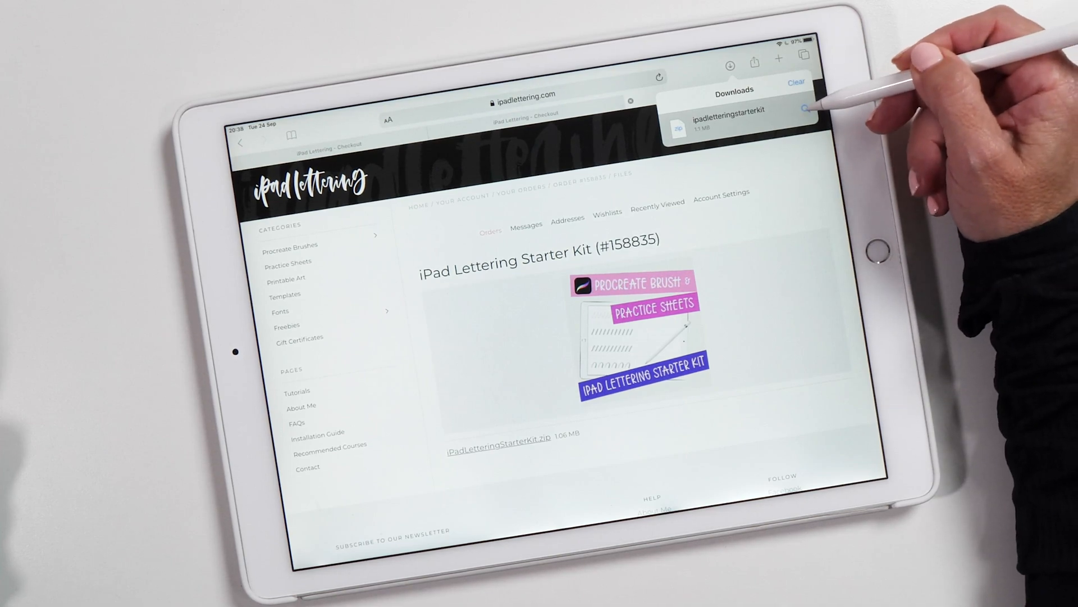
click(735, 123)
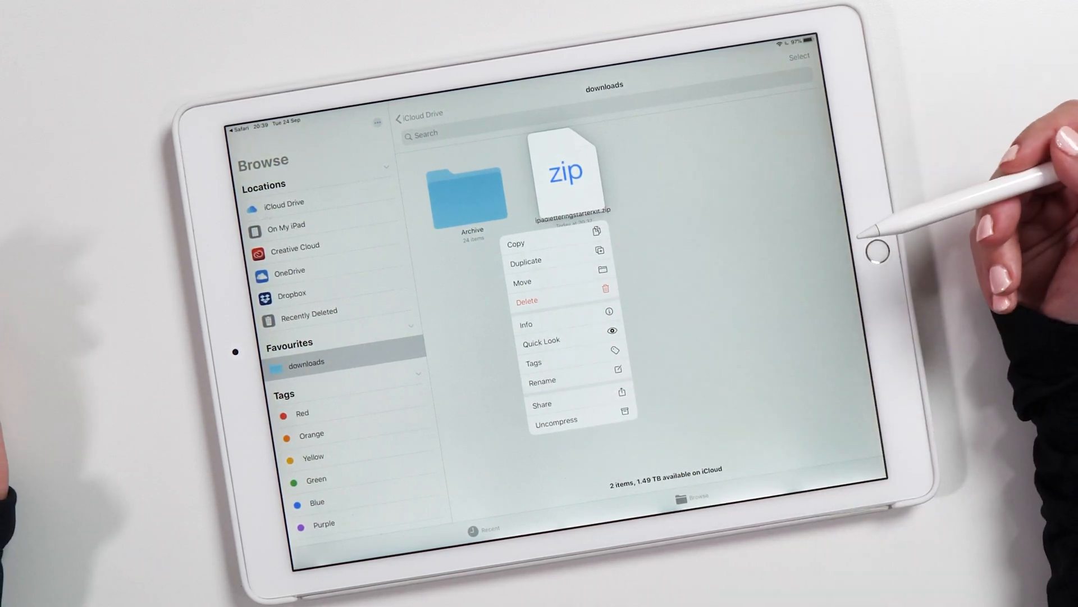
mouse_move(929, 240)
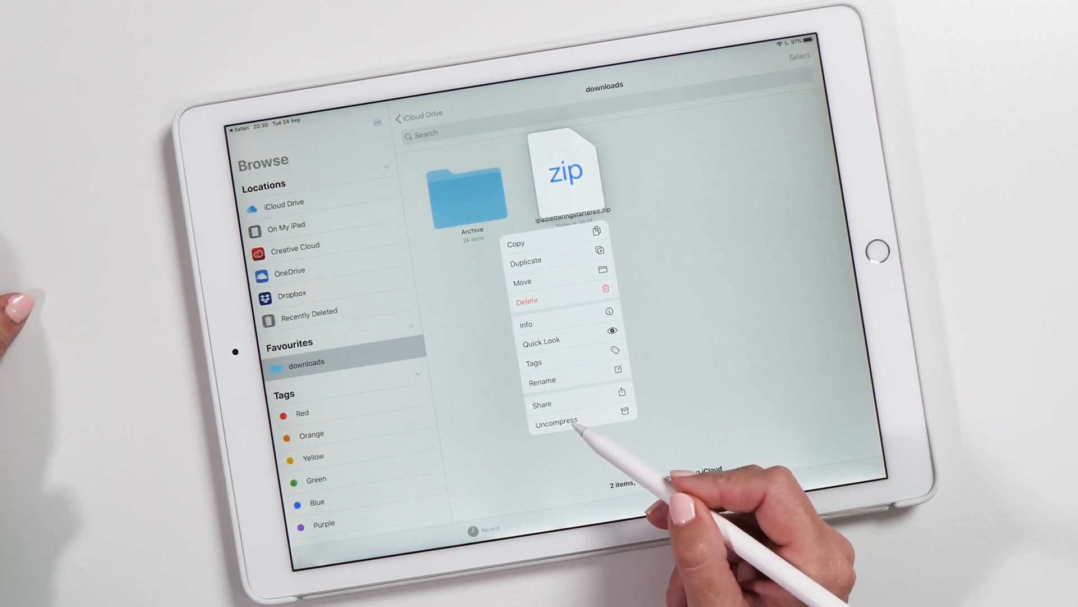
Uncompress the Starter Kit zip so its practice stroke files appear in Files.
click(554, 421)
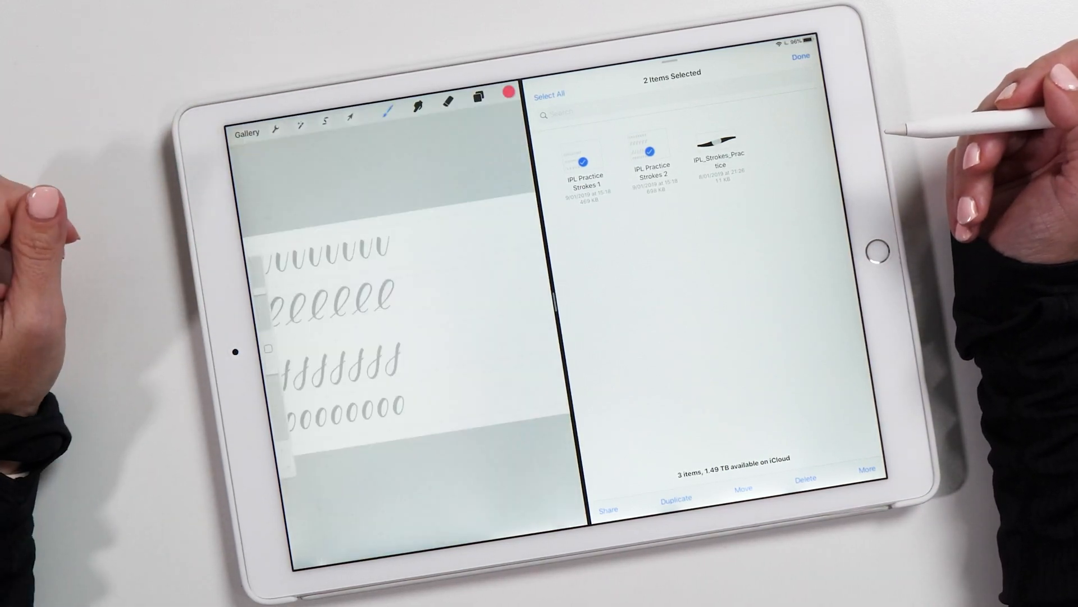
Add a new brush set named Practice holding the IPL Strokes Practice brush, then return to the canvas.
click(388, 107)
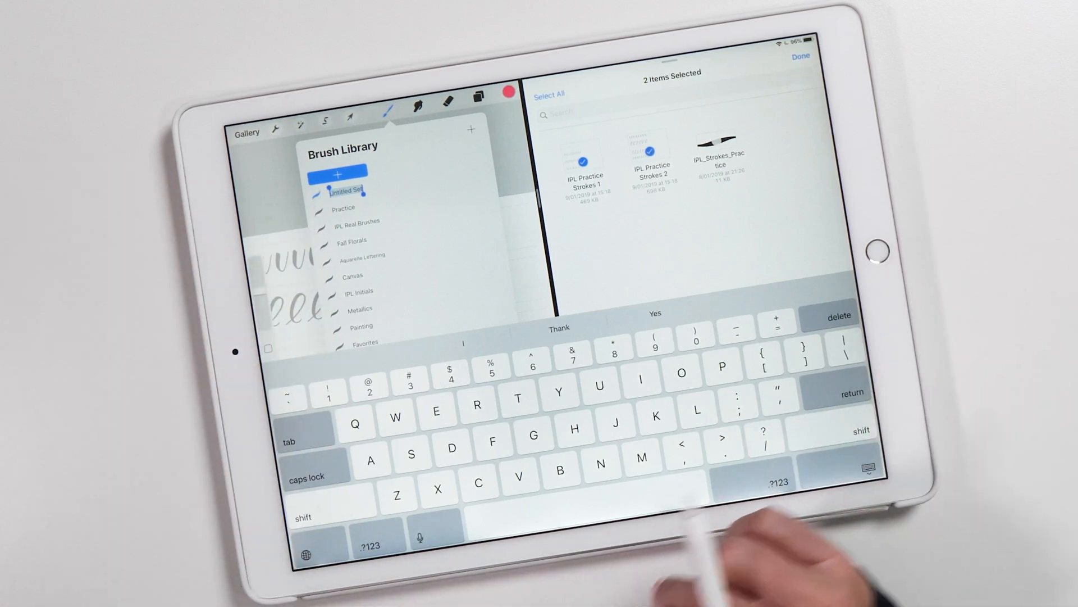
text(Practice)
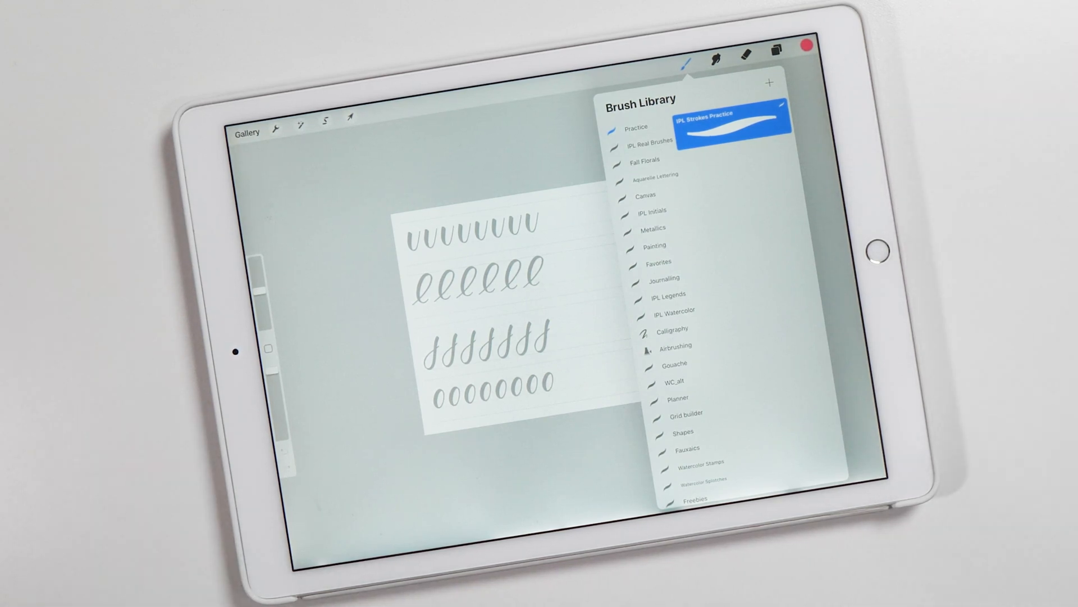
click(701, 61)
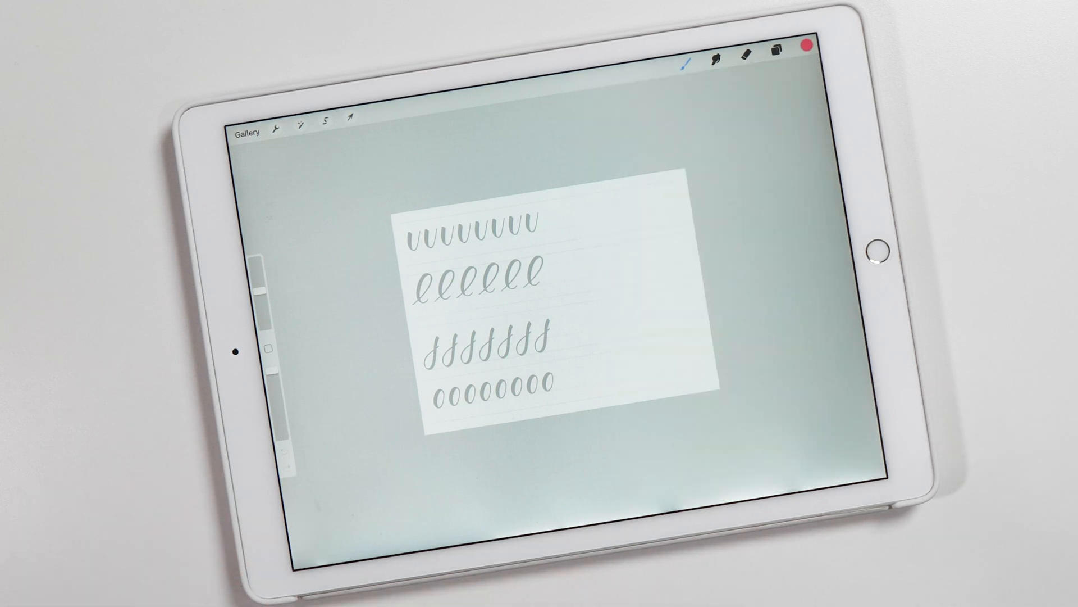